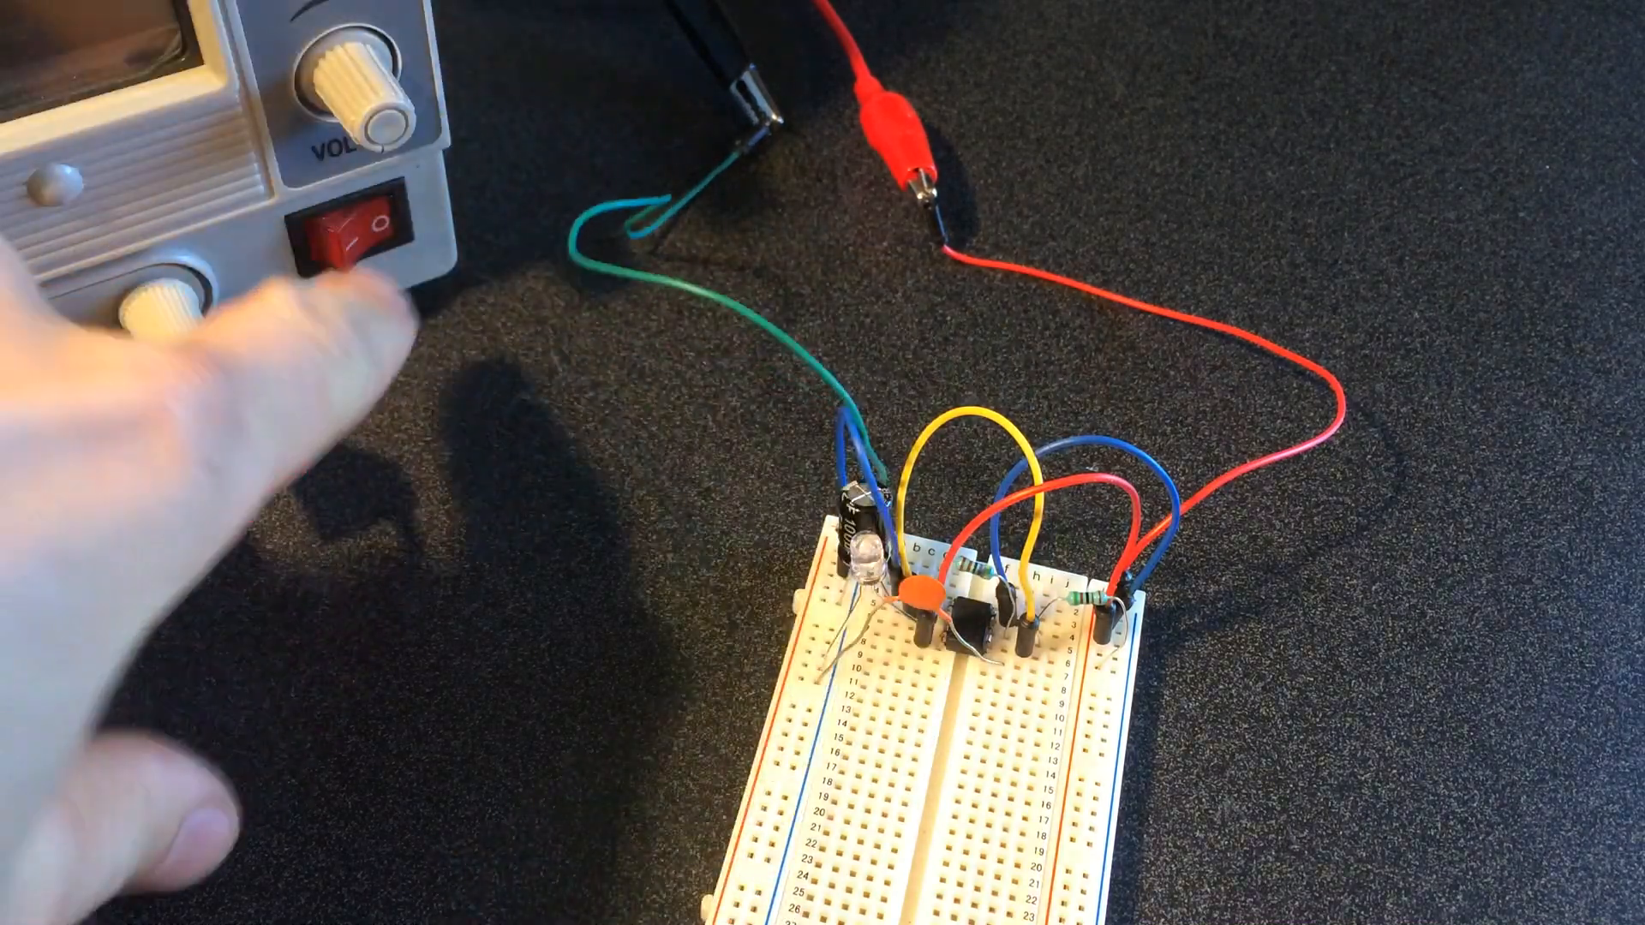
# - Switch the bench supply on and raise the voltage until the breadboard LED lights
pyautogui.click(357, 233)
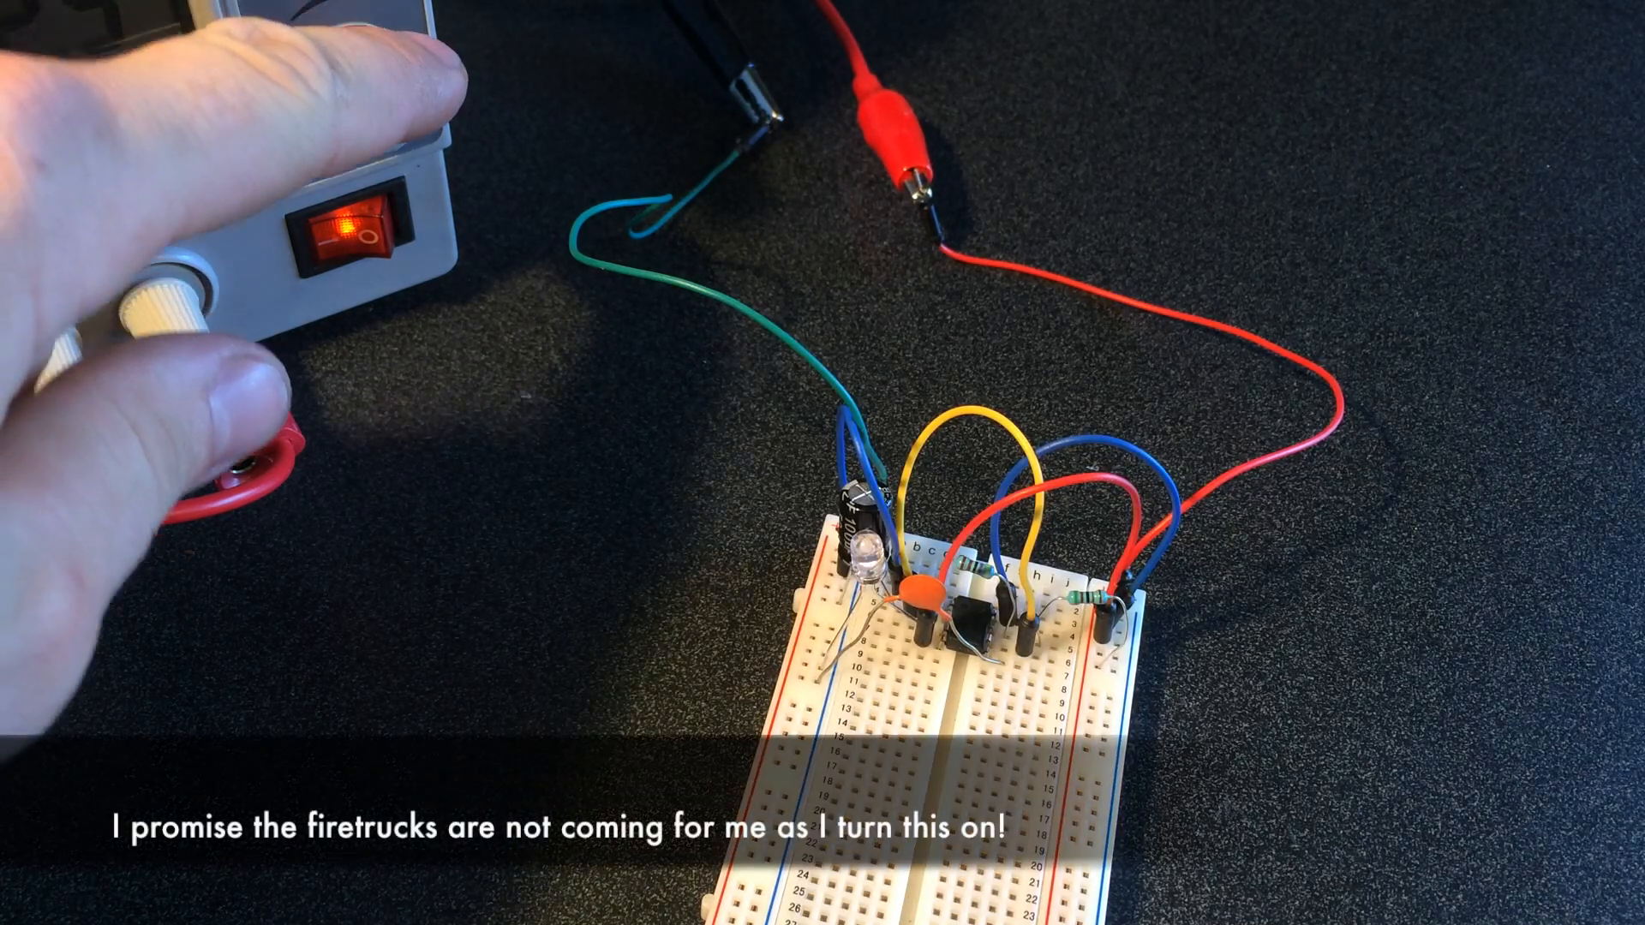
pyautogui.click(353, 234)
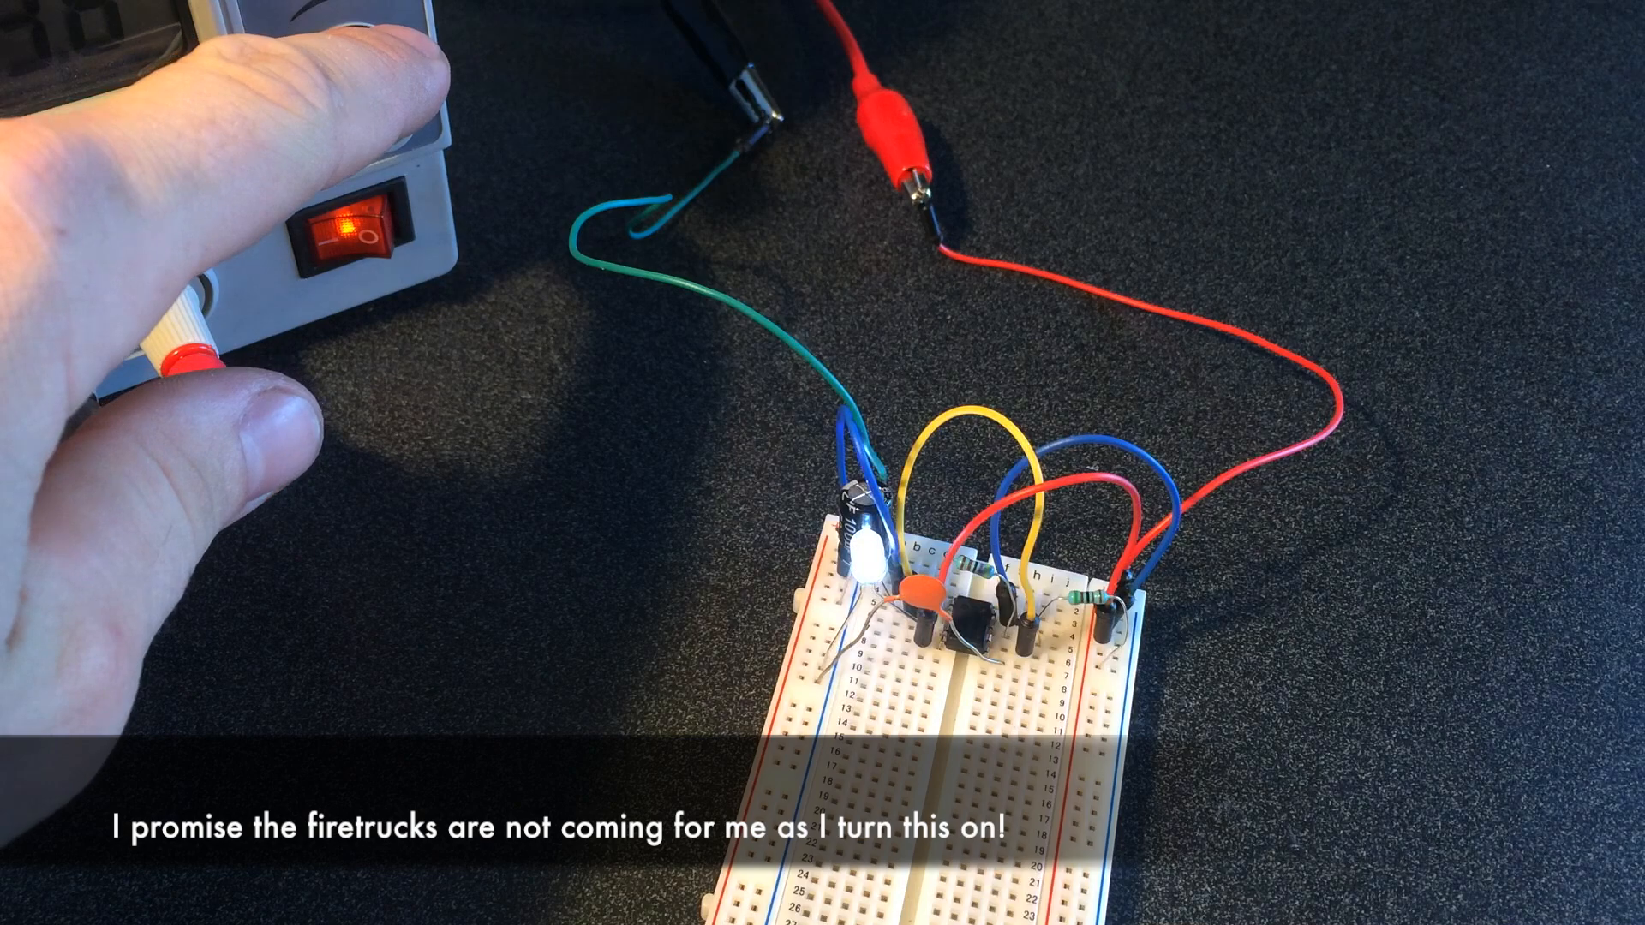